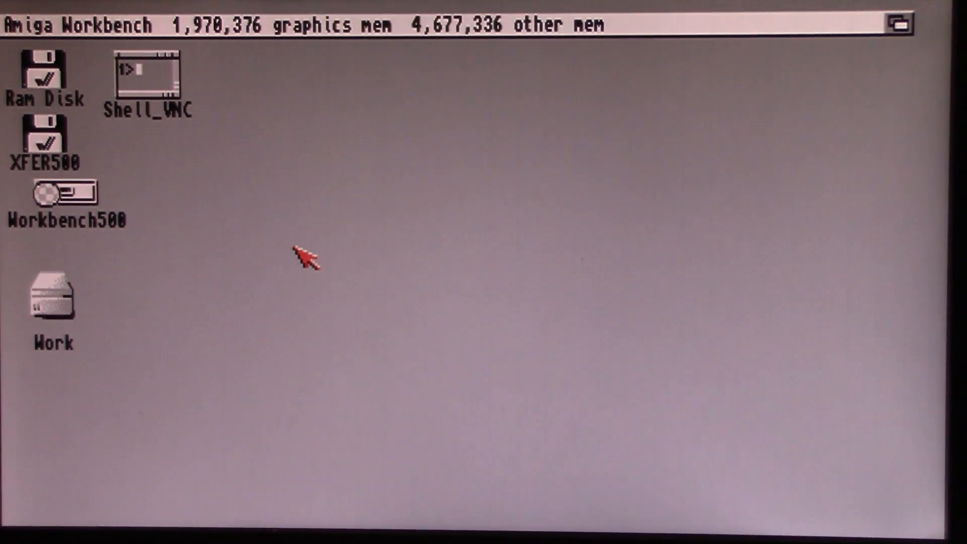
# Step: Launch a new AmigaShell from the Shell_VNC icon on the desktop
pyautogui.doubleClick(146, 78)
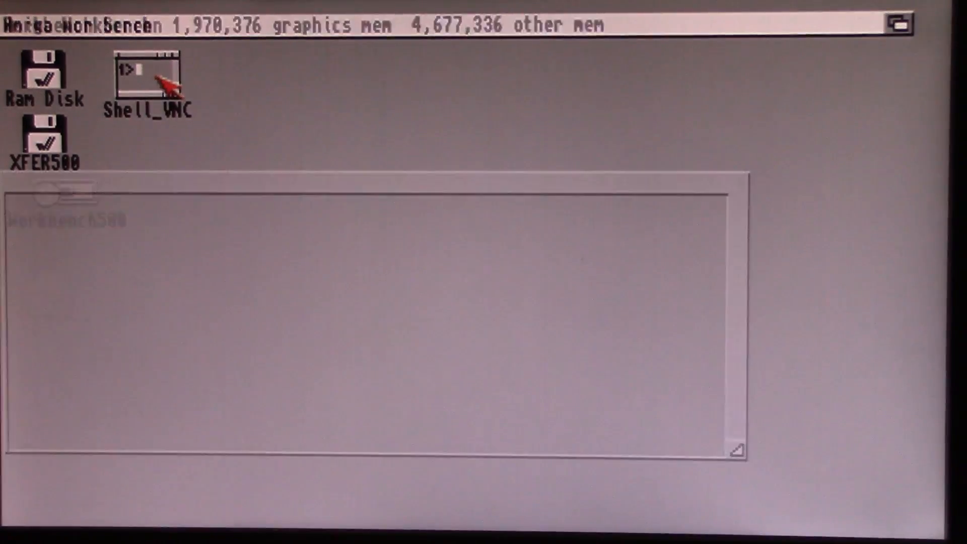
pyautogui.doubleClick(145, 79)
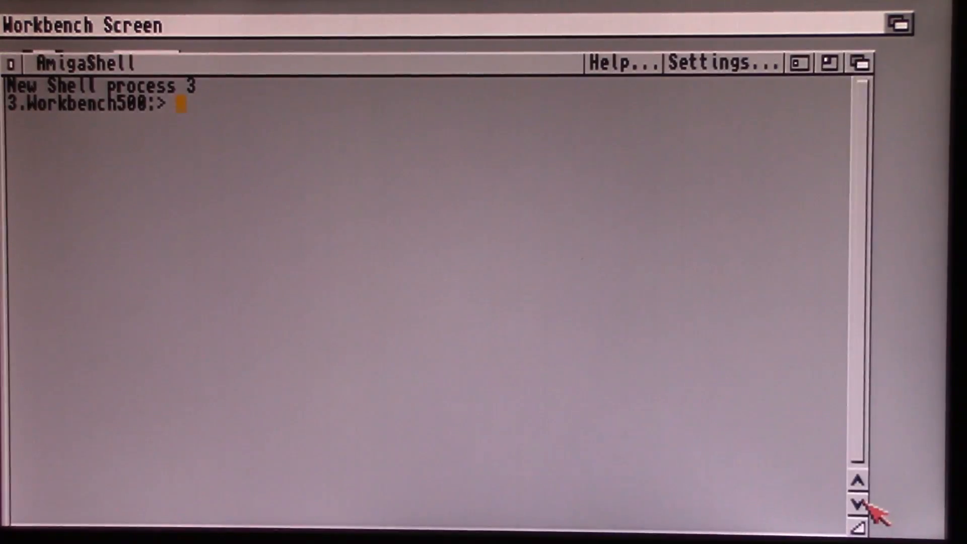
# Step: Switch to xfer500:, list am#? entries and cd into amigaos-3.1.4.1-update
pyautogui.write('xfer500:')
pyautogui.write('dir am#?')
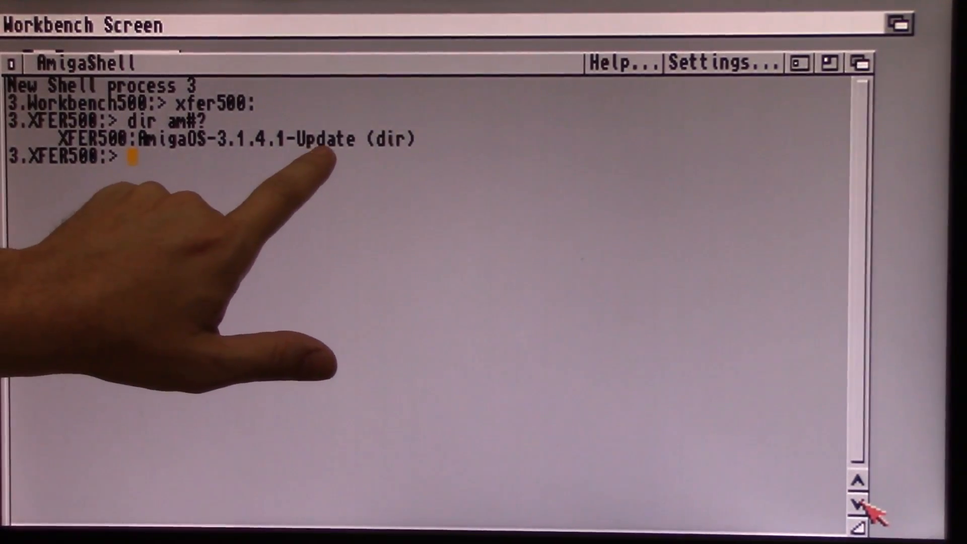
pyautogui.write('cd amiga')
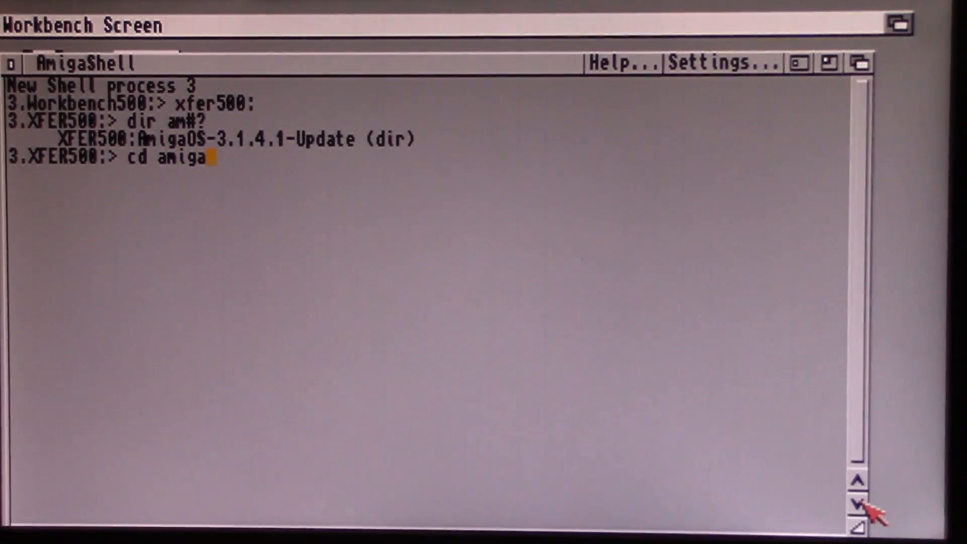
pyautogui.write('os-')
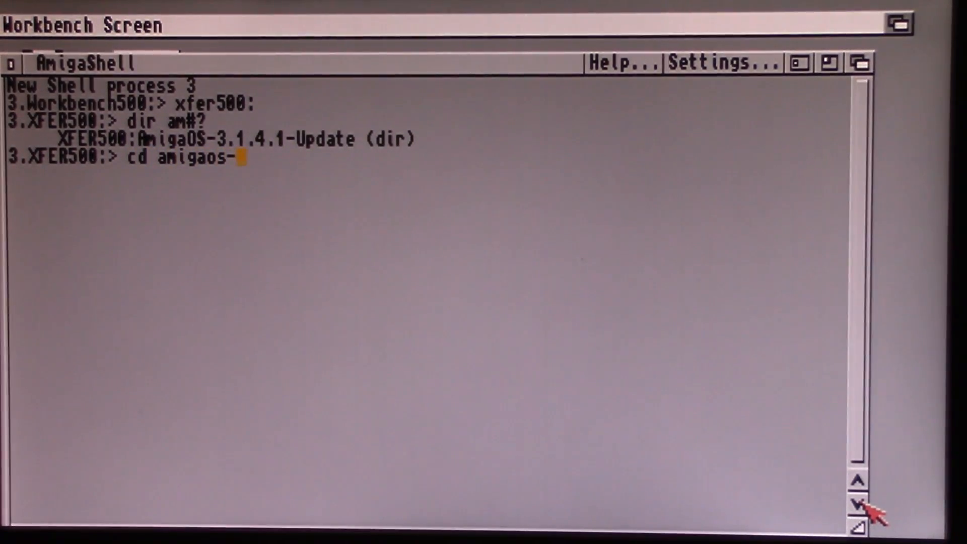
pyautogui.write('3.1.')
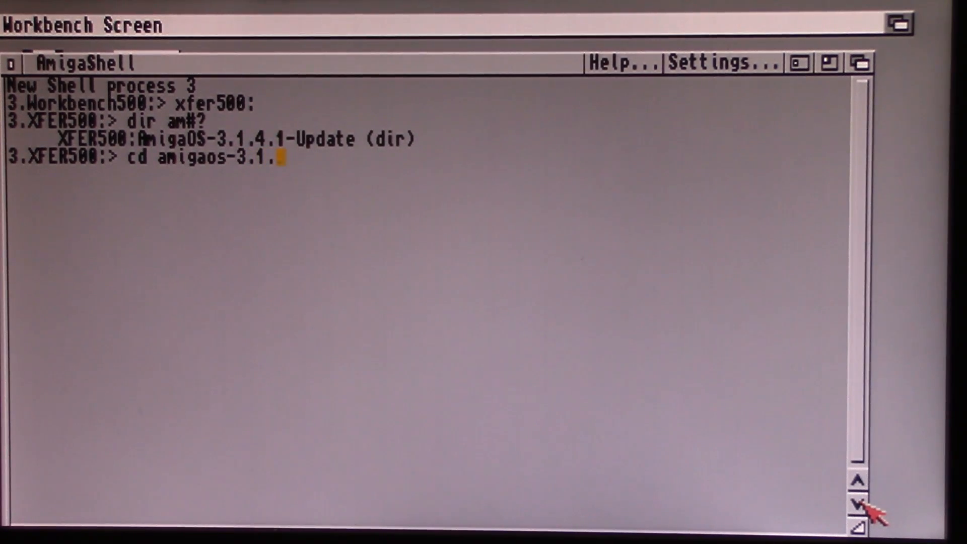
pyautogui.write('4.1-update')
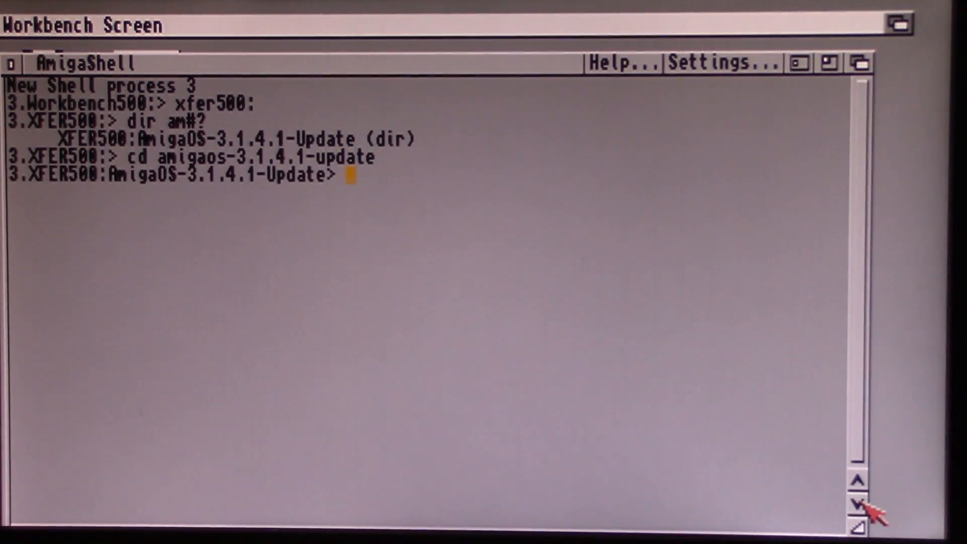
pyautogui.write('dir')
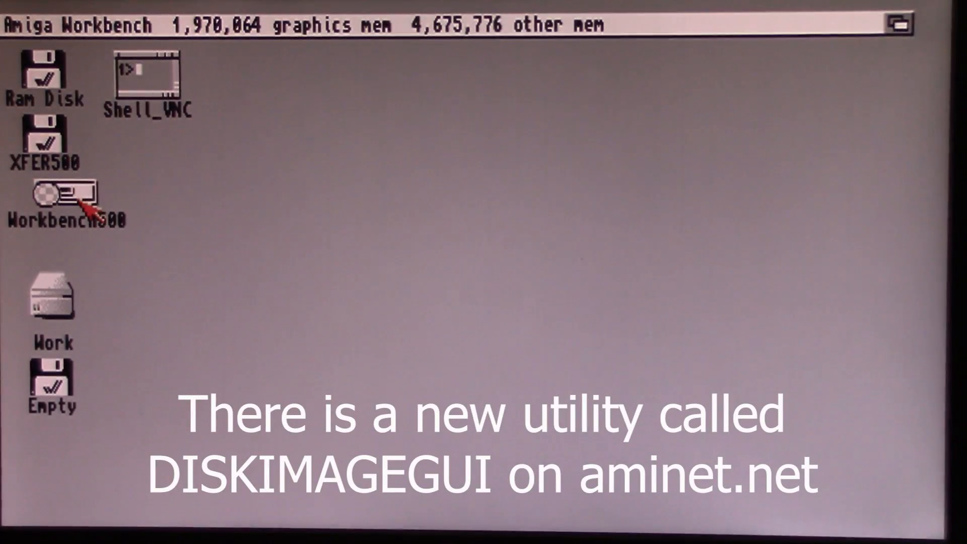
# Step: Start TSGui from Workbench500's System drawer to get the TrackSaver drive list
pyautogui.doubleClick(55, 198)
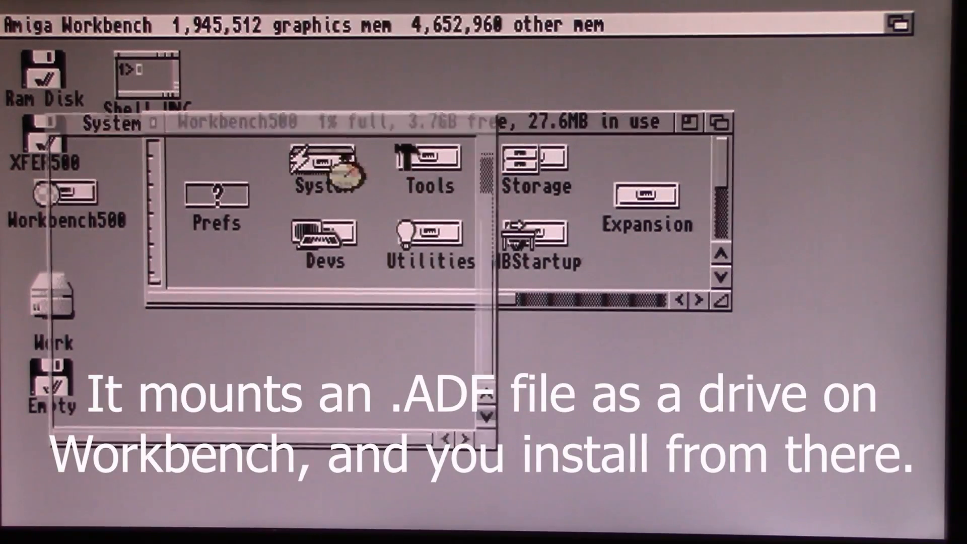
pyautogui.doubleClick(319, 171)
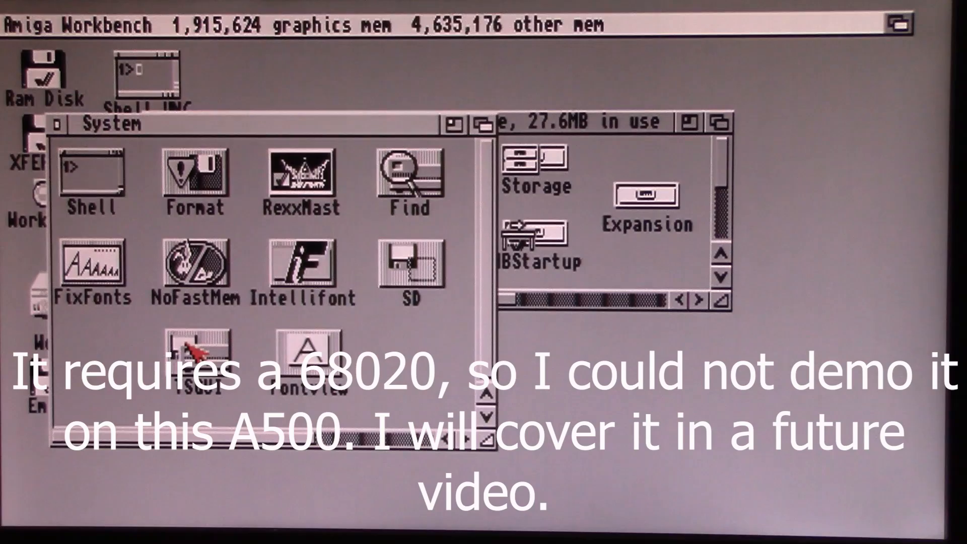
pyautogui.doubleClick(193, 355)
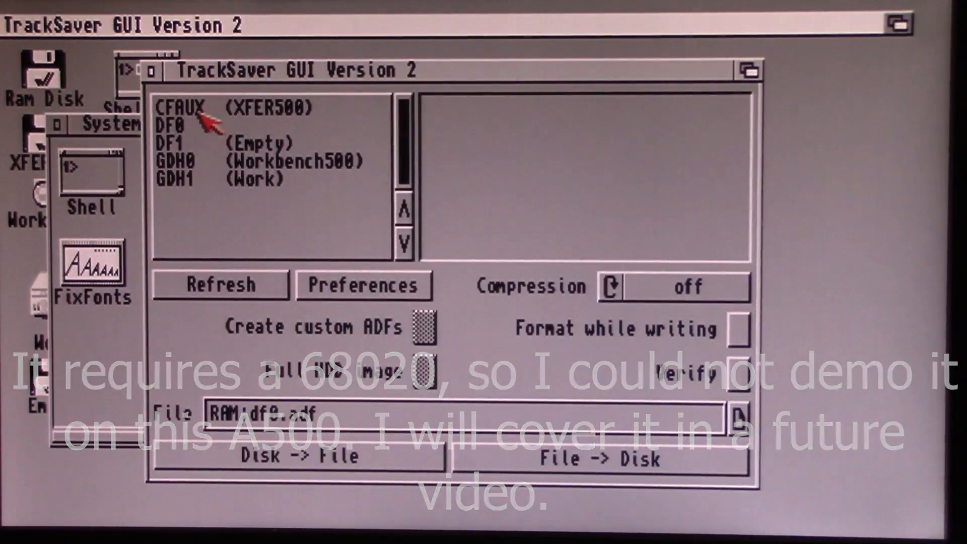
# Step: Choose DF1 (Empty) as the target drive and bring up its image file requester
pyautogui.click(187, 143)
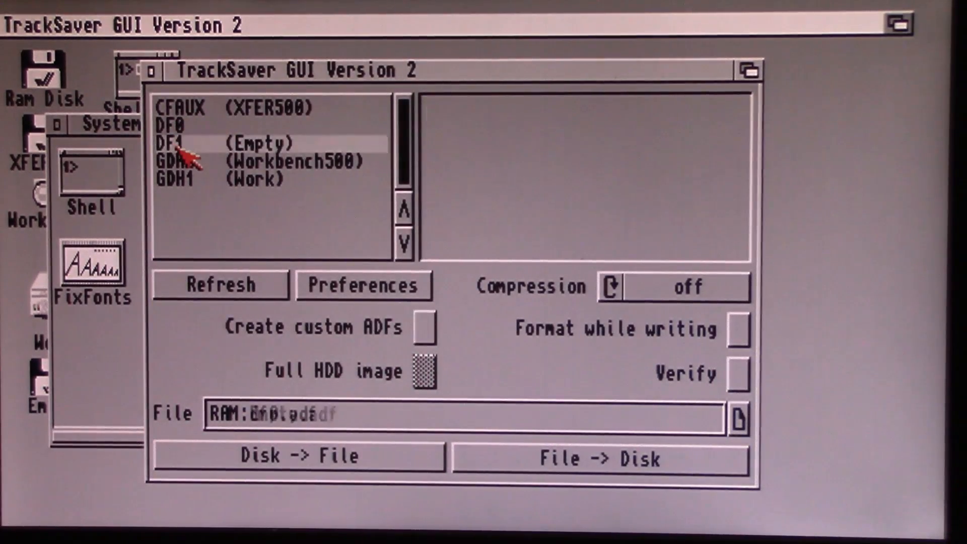
pyautogui.click(192, 143)
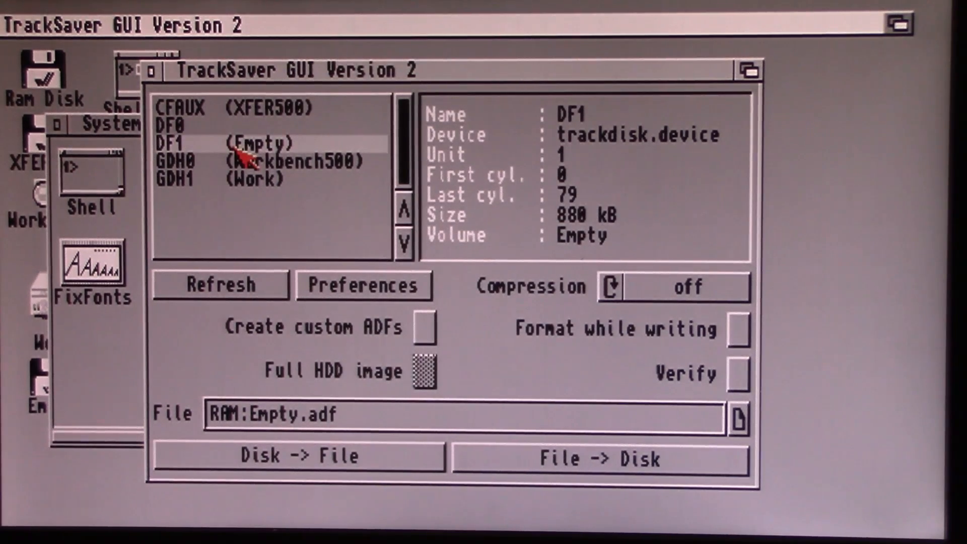
pyautogui.moveTo(270, 182)
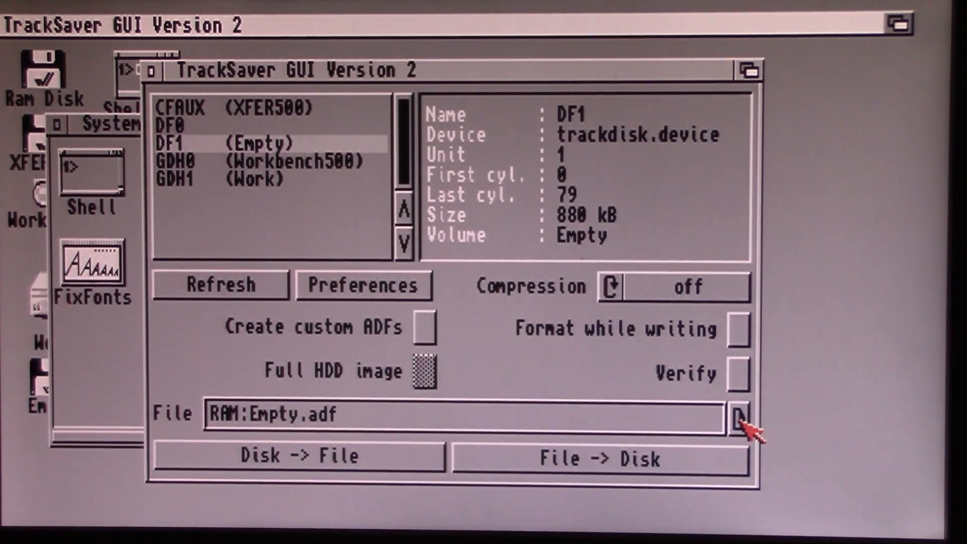
pyautogui.click(740, 419)
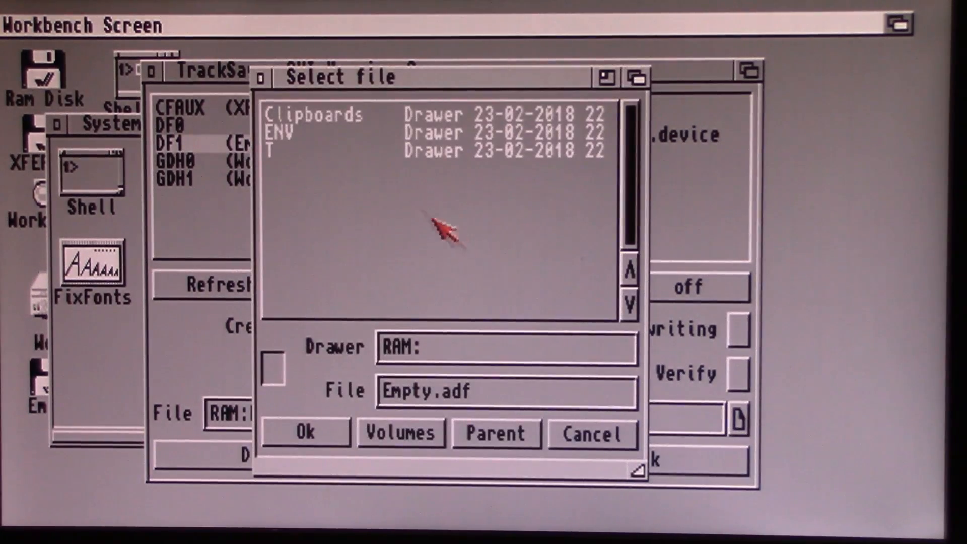
# Step: Select XFER500:AmigaOS-3.1.4.1-Update/Update3.1.4.1.adf as the image file
pyautogui.click(401, 433)
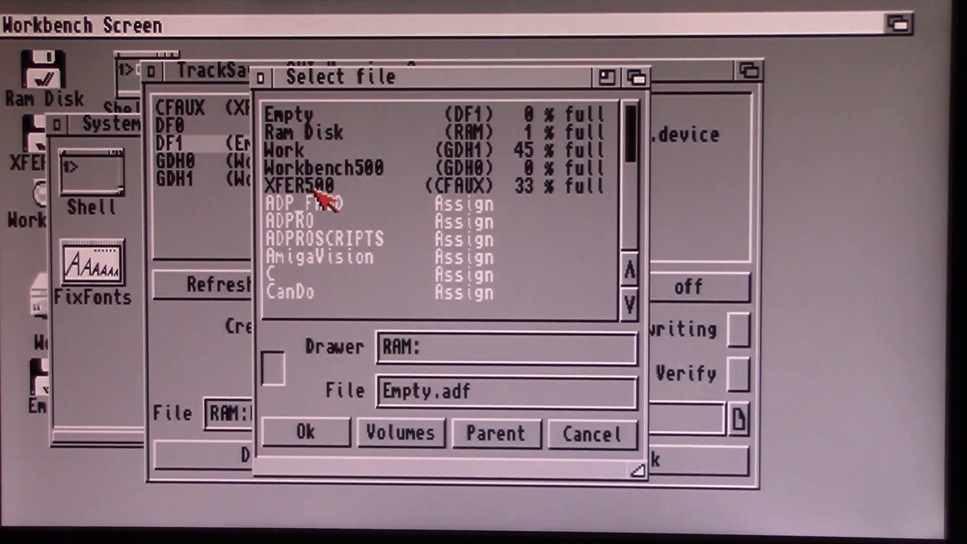
pyautogui.doubleClick(298, 185)
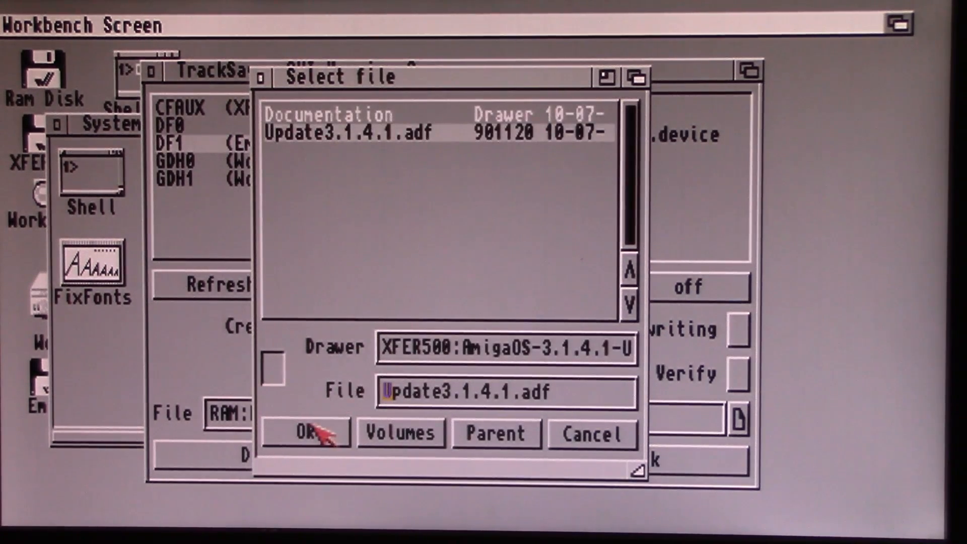
pyautogui.click(311, 433)
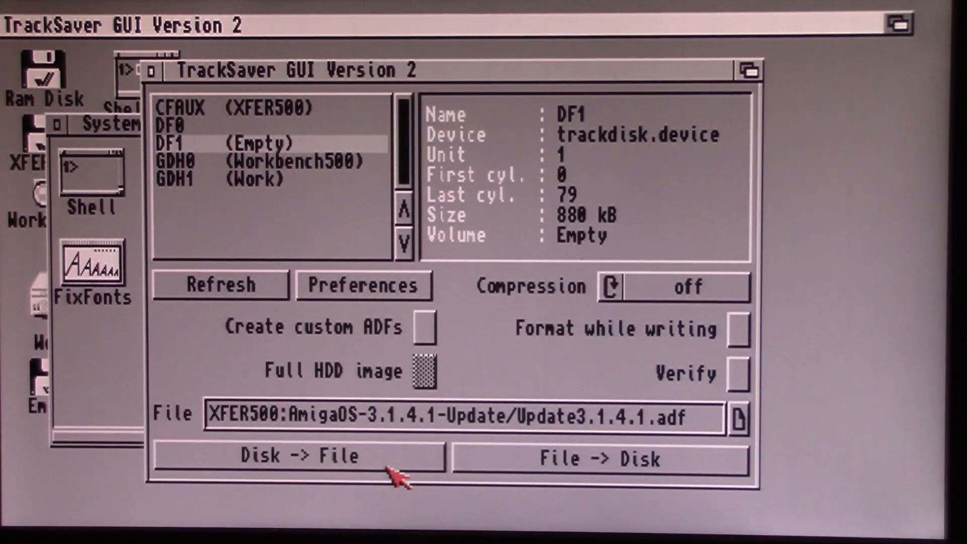
pyautogui.moveTo(580, 474)
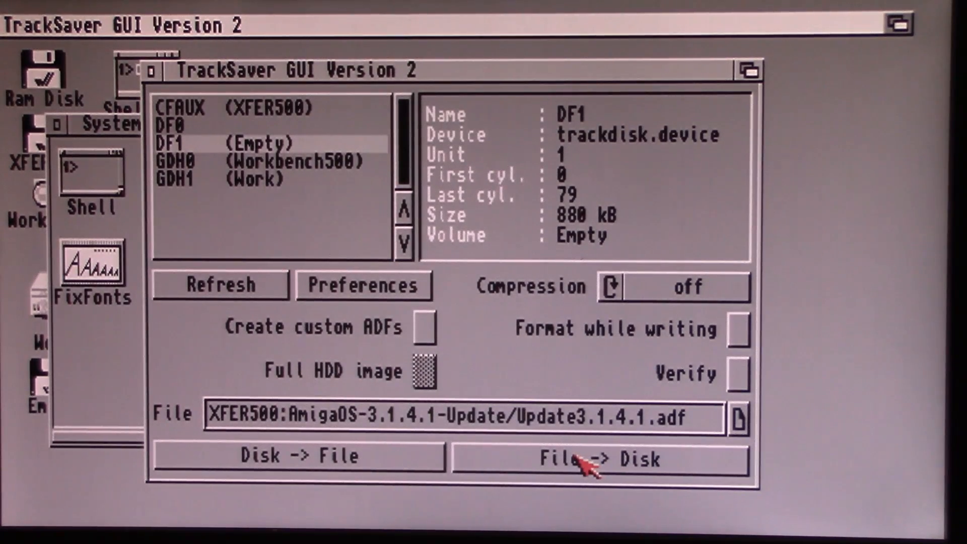
# Step: Write the image to the DF1 floppy with File -> Disk, accepting the data-discard warning
pyautogui.click(586, 459)
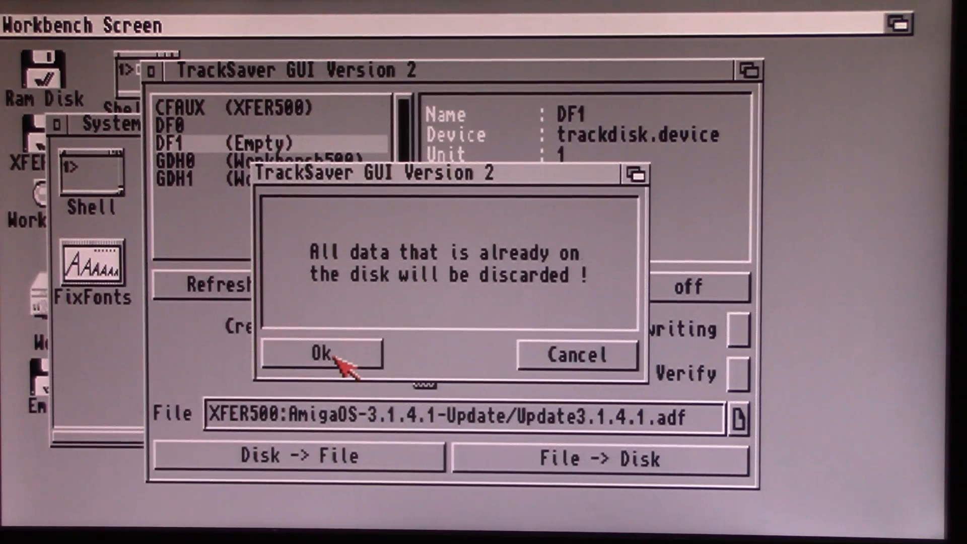
pyautogui.click(320, 354)
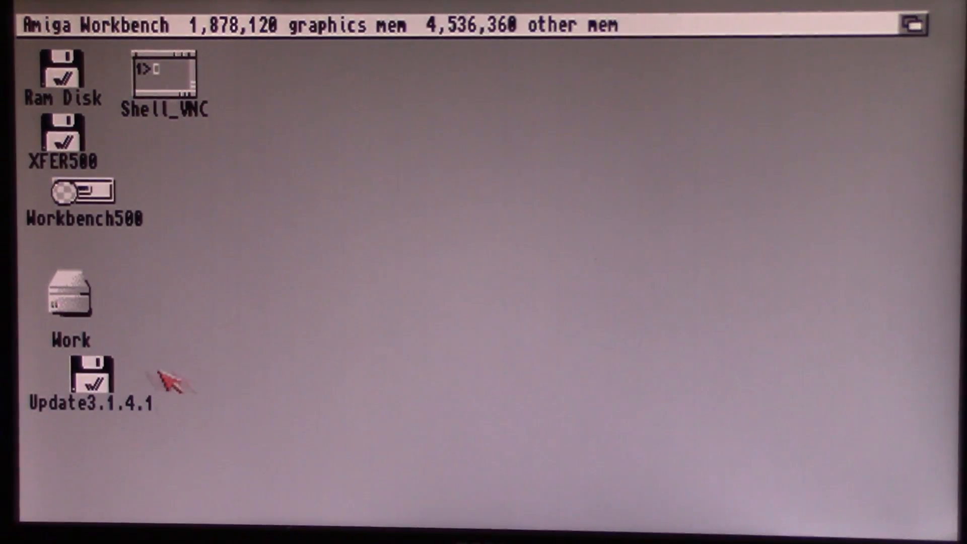
# Step: Move and open the Update3.1.4.1 disk, enter Install and start the English installer
pyautogui.moveTo(91, 376); pyautogui.dragTo(284, 246)
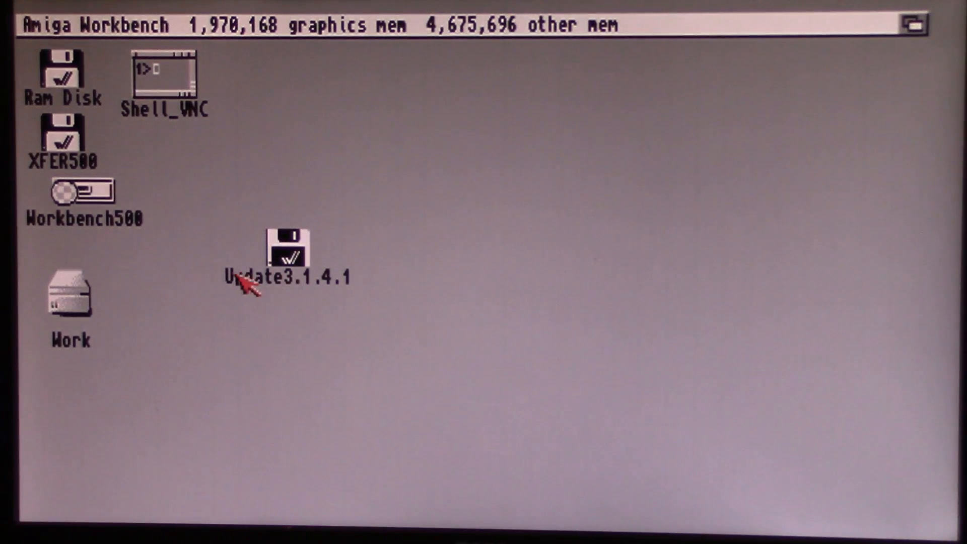
pyautogui.doubleClick(288, 250)
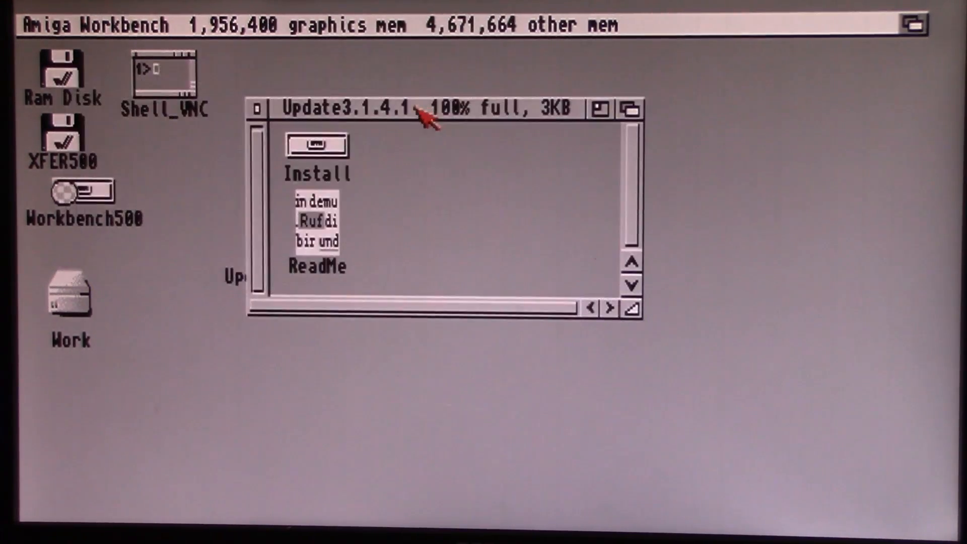
pyautogui.doubleClick(317, 146)
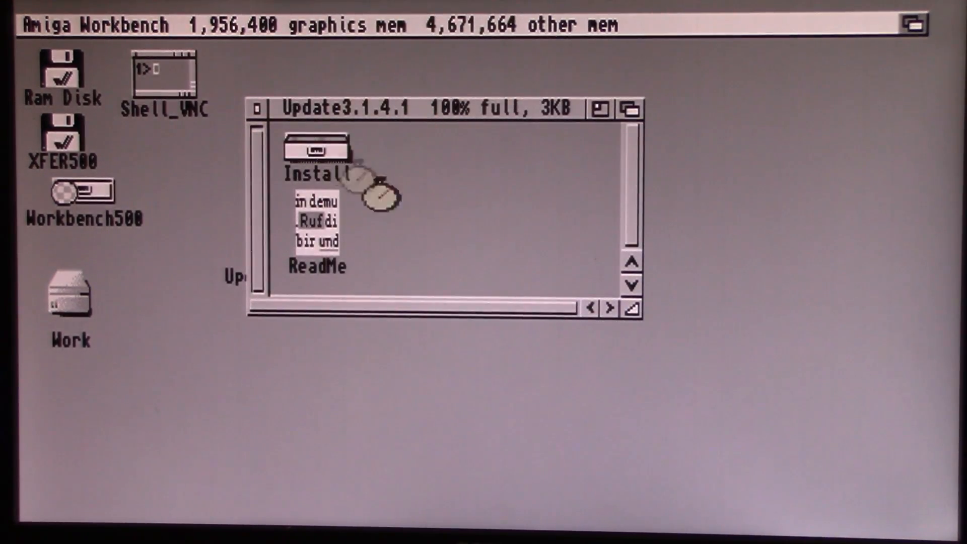
pyautogui.doubleClick(317, 149)
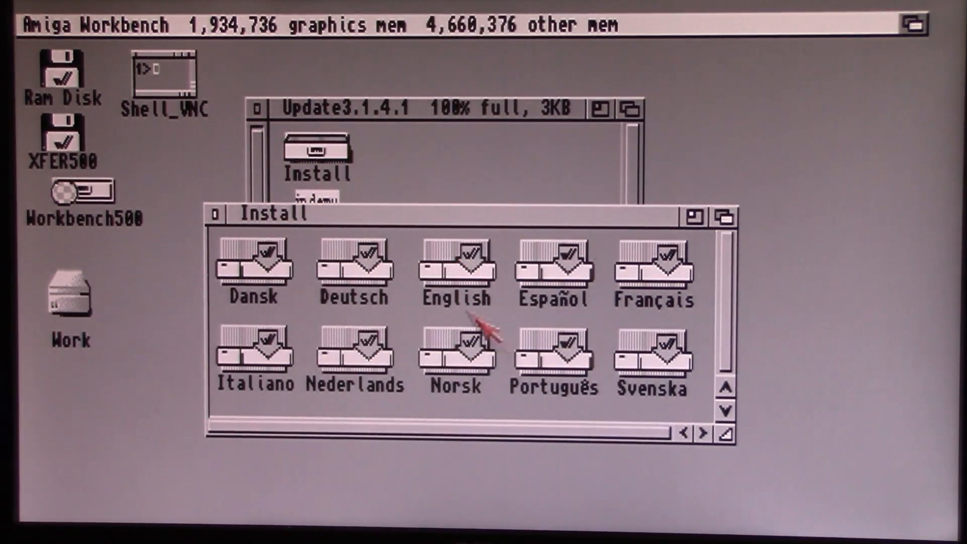
pyautogui.moveTo(471, 266)
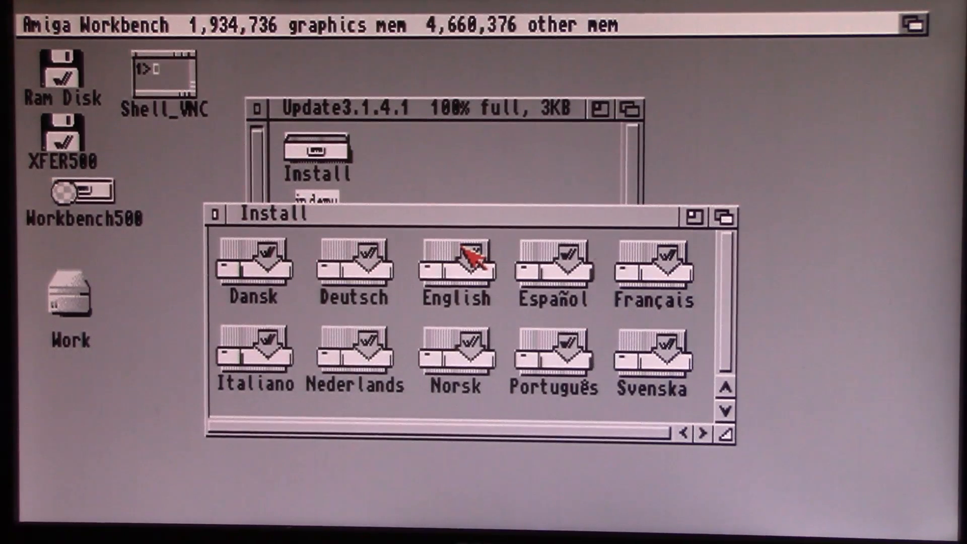
pyautogui.doubleClick(460, 265)
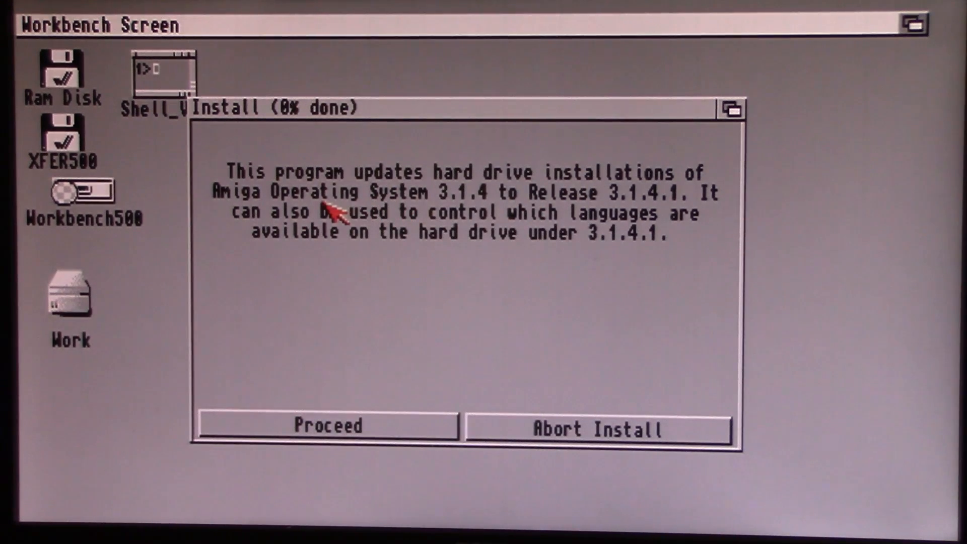
pyautogui.moveTo(496, 212)
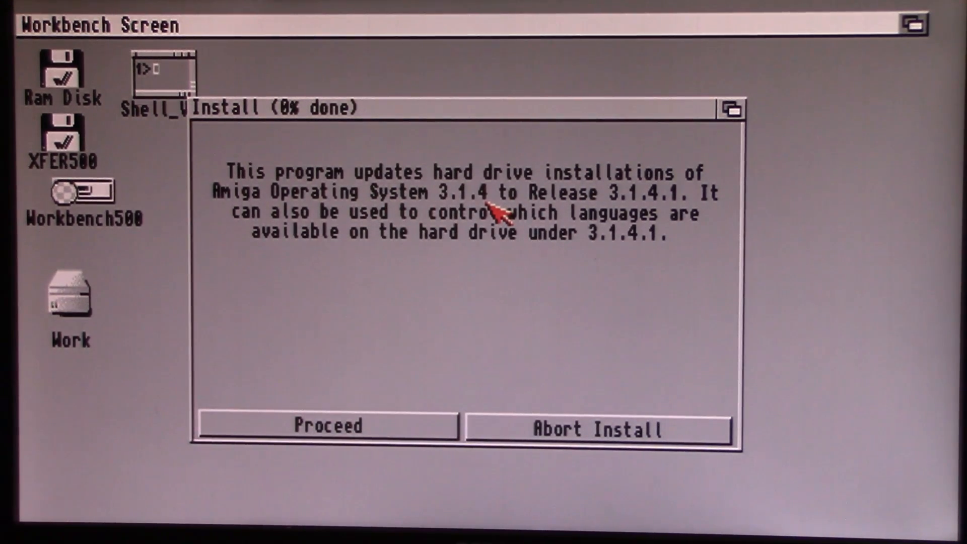
pyautogui.moveTo(657, 218)
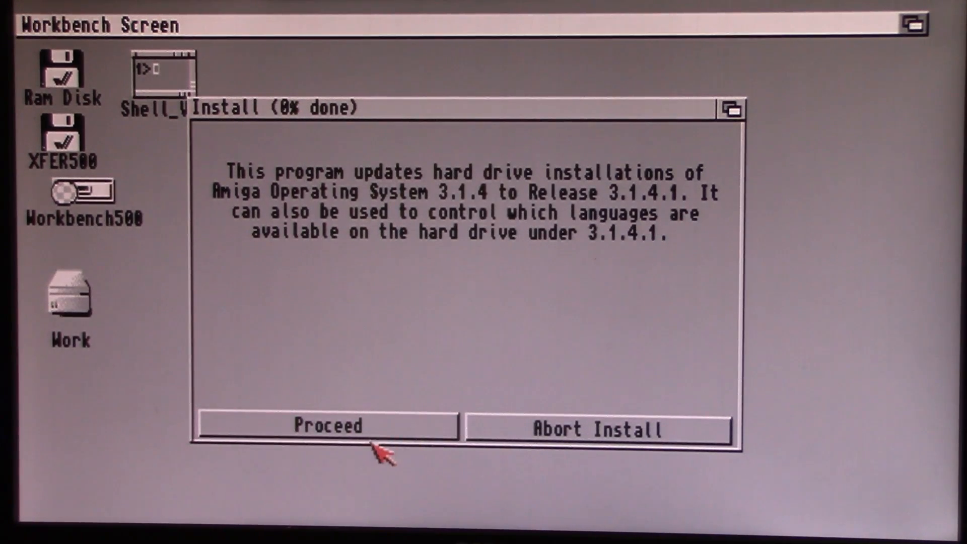
# Step: Proceed, accept Workbench500: as target and start installing with English only
pyautogui.click(326, 426)
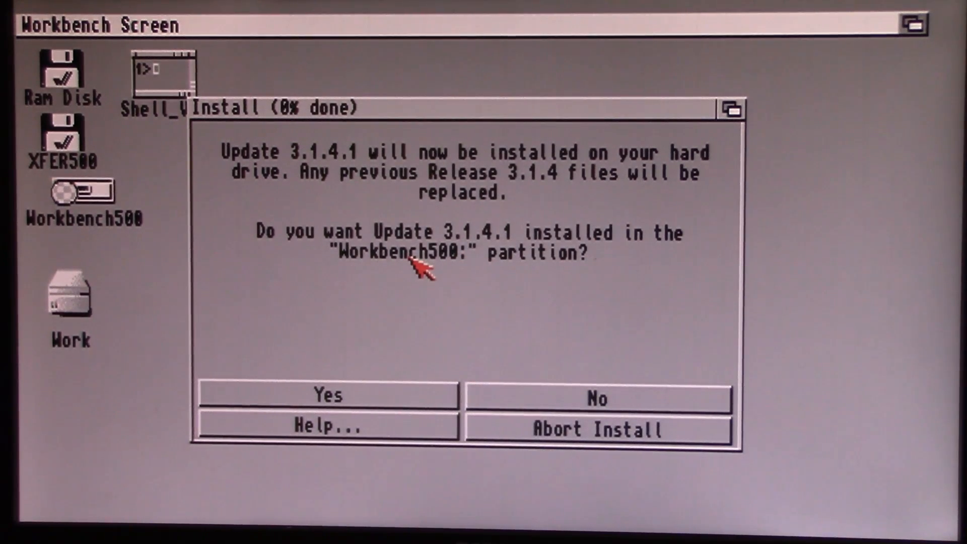
pyautogui.click(326, 395)
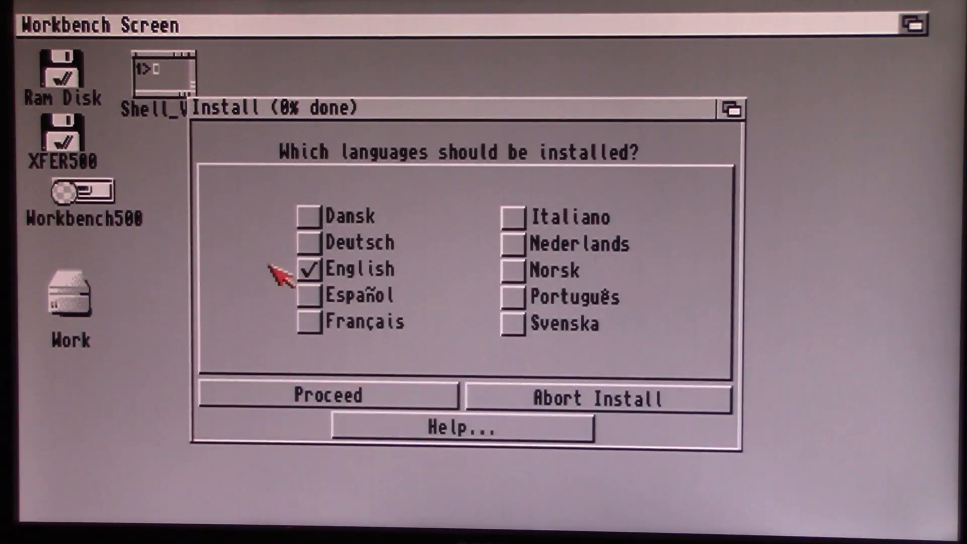
pyautogui.moveTo(380, 218)
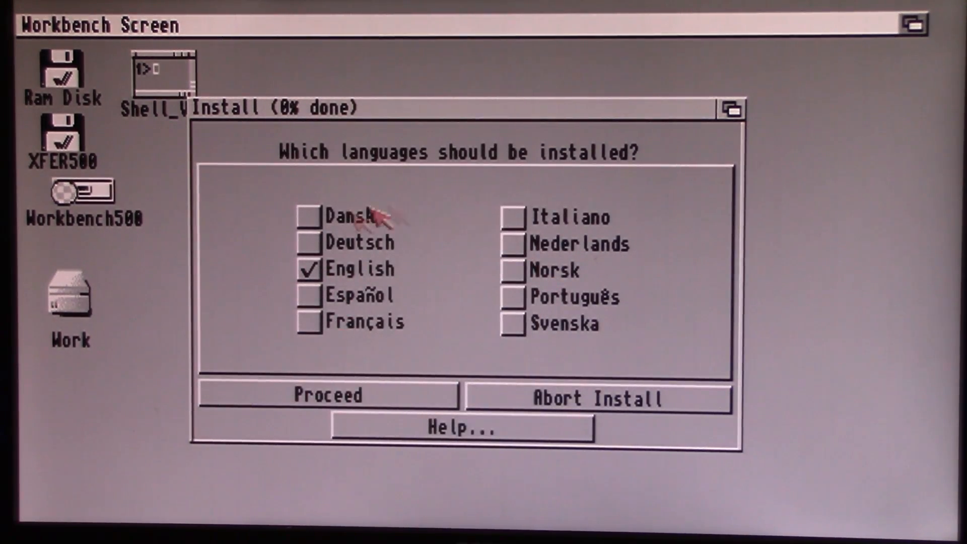
pyautogui.click(337, 395)
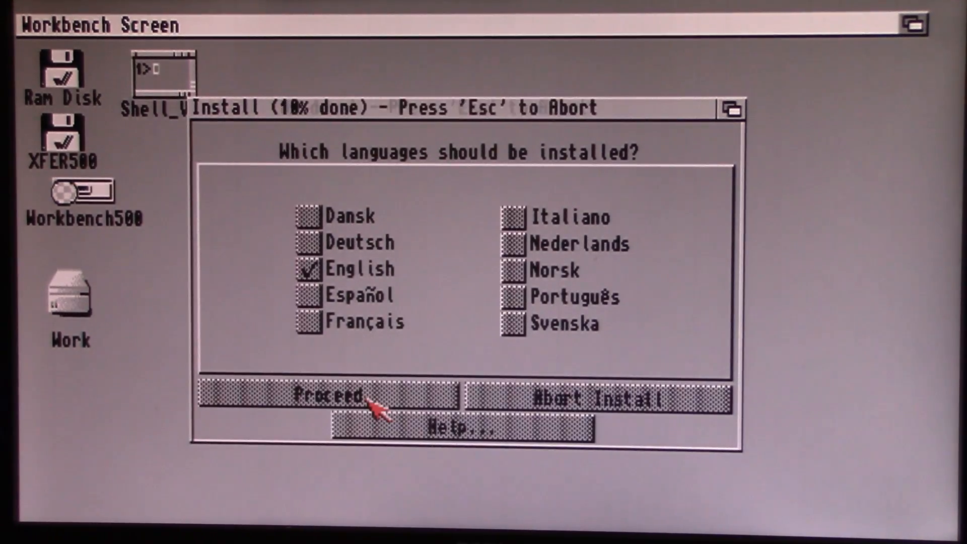
# Step: Confirm the installer's final prompt and let the Amiga reboot into the updated Workbench
pyautogui.click(330, 396)
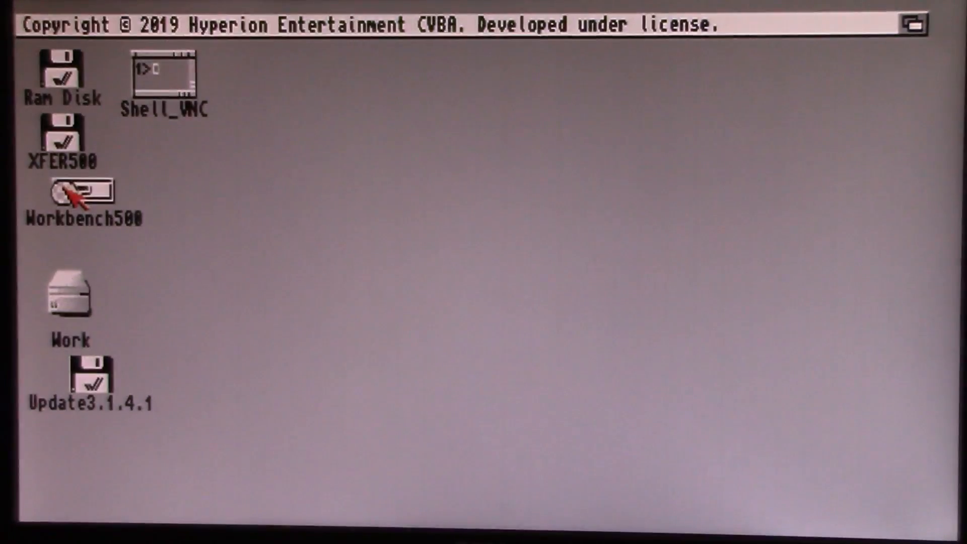
# Step: Run HDToolBox from Workbench500's Tools drawer, exit it, and select its icon again
pyautogui.doubleClick(78, 195)
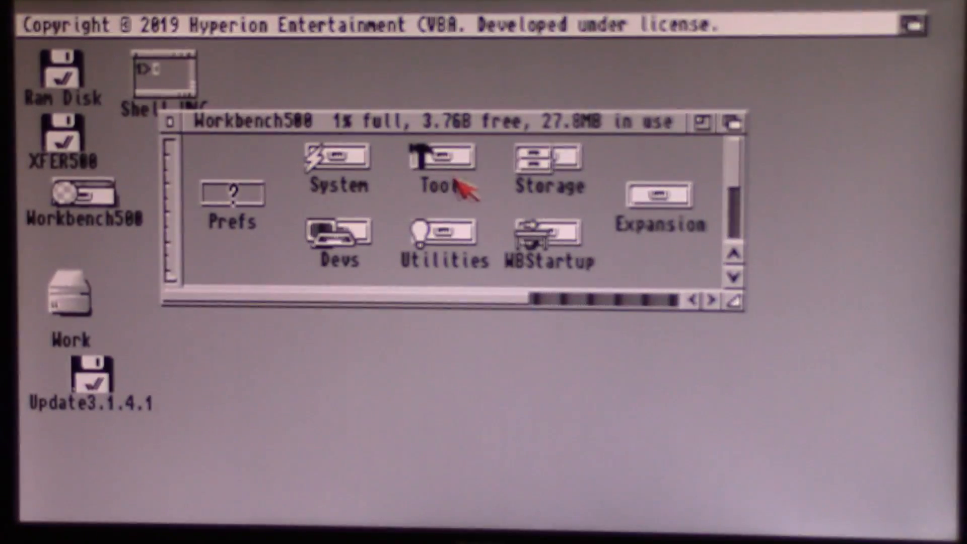
pyautogui.doubleClick(437, 161)
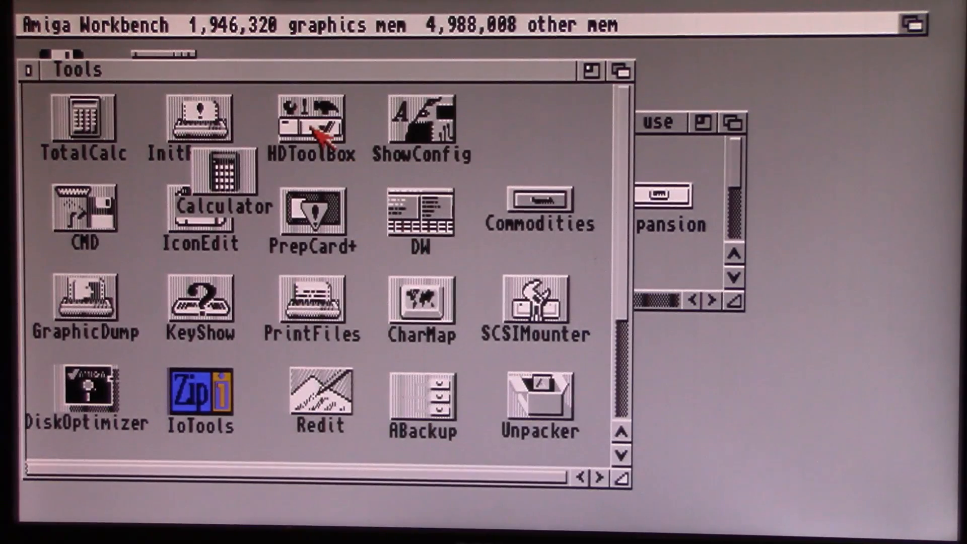
pyautogui.doubleClick(310, 121)
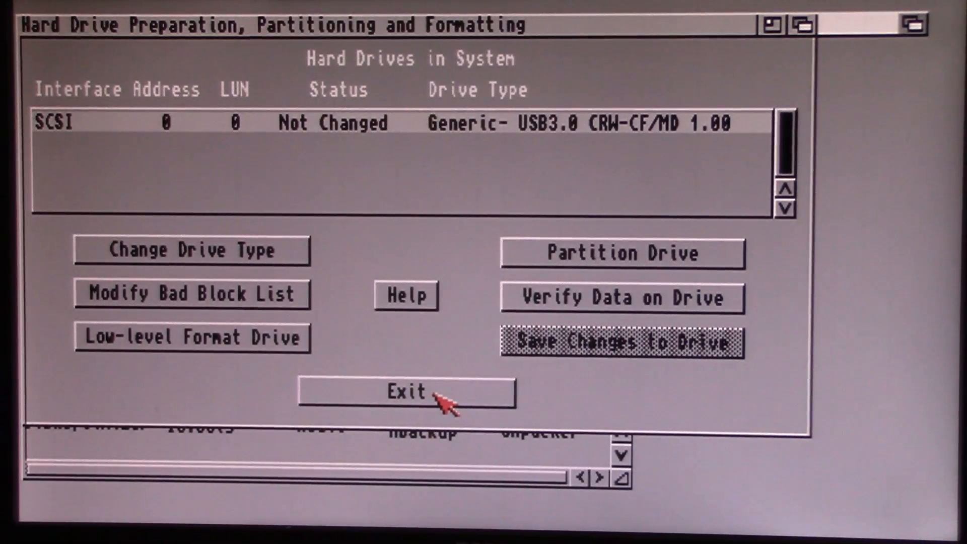
pyautogui.click(406, 393)
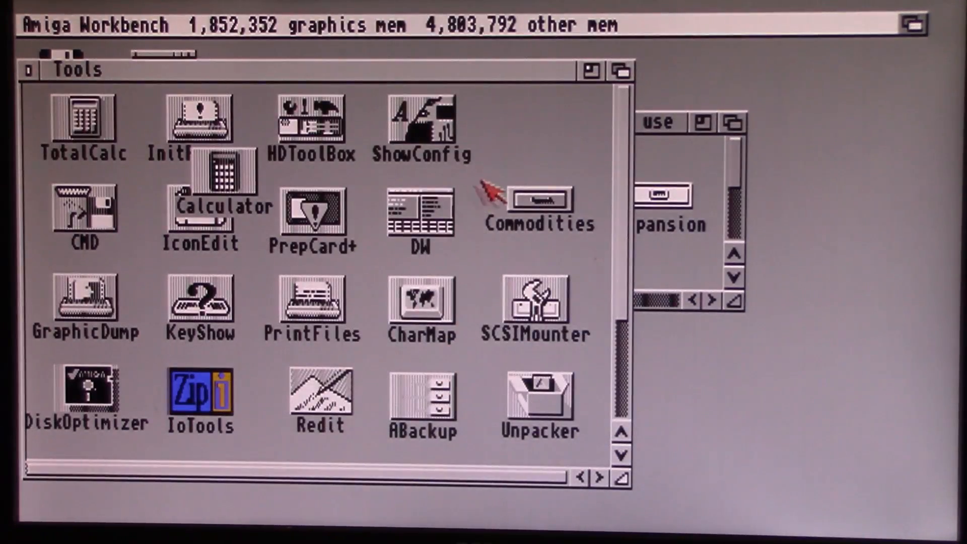
pyautogui.click(302, 24)
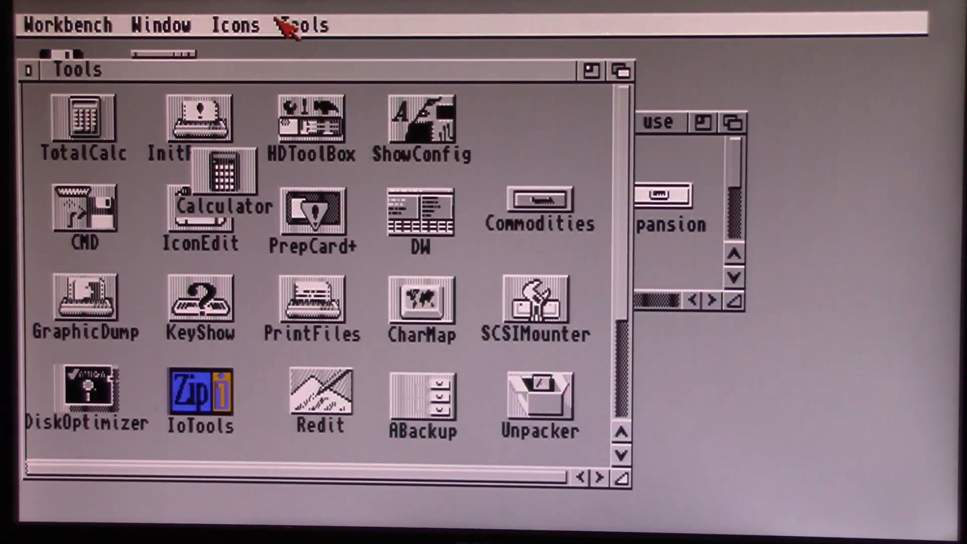
# Step: View the HDToolBox icon's Information from the Icons menu before launching HDToolBox
pyautogui.click(237, 26)
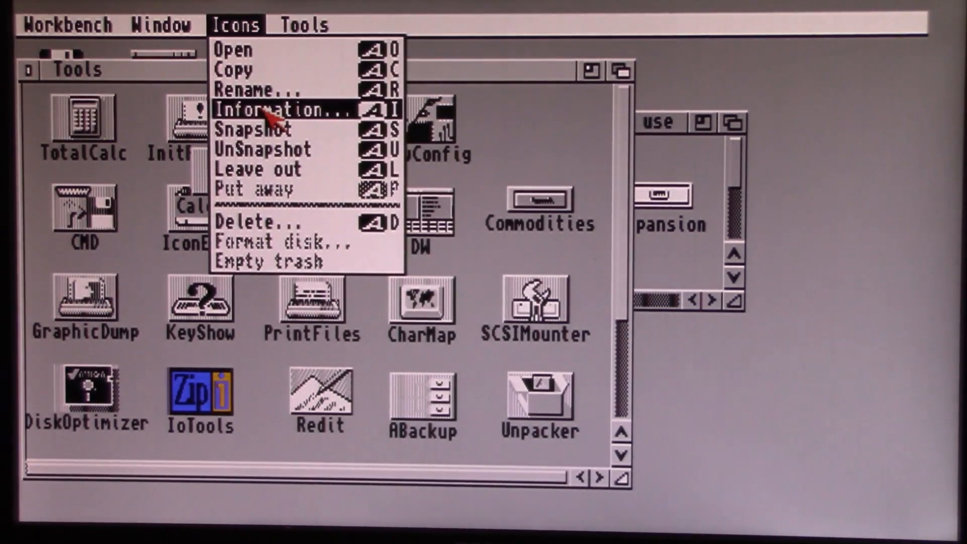
pyautogui.click(271, 109)
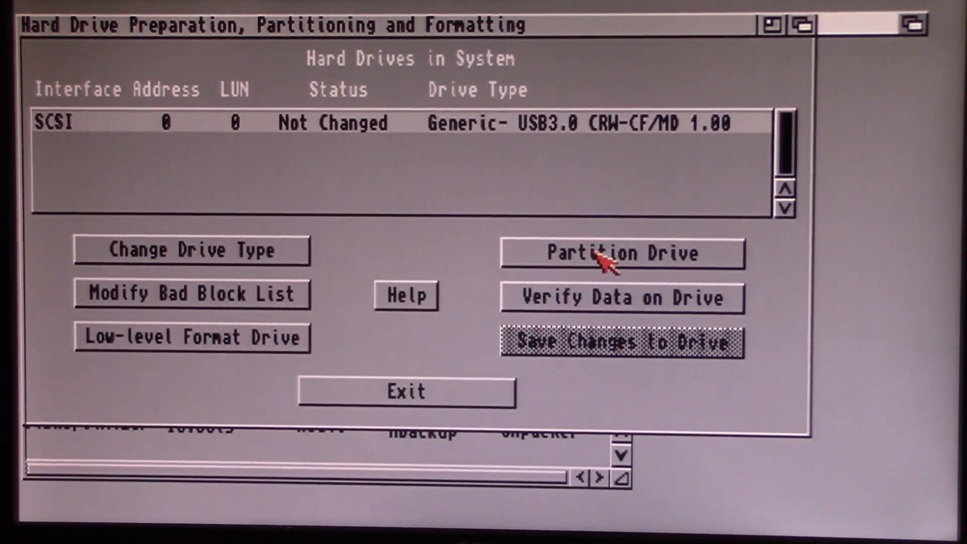
# Step: Show GDH0's 3820 Meg partition with Advanced Options and its file system list (FFS 45.16)
pyautogui.click(604, 253)
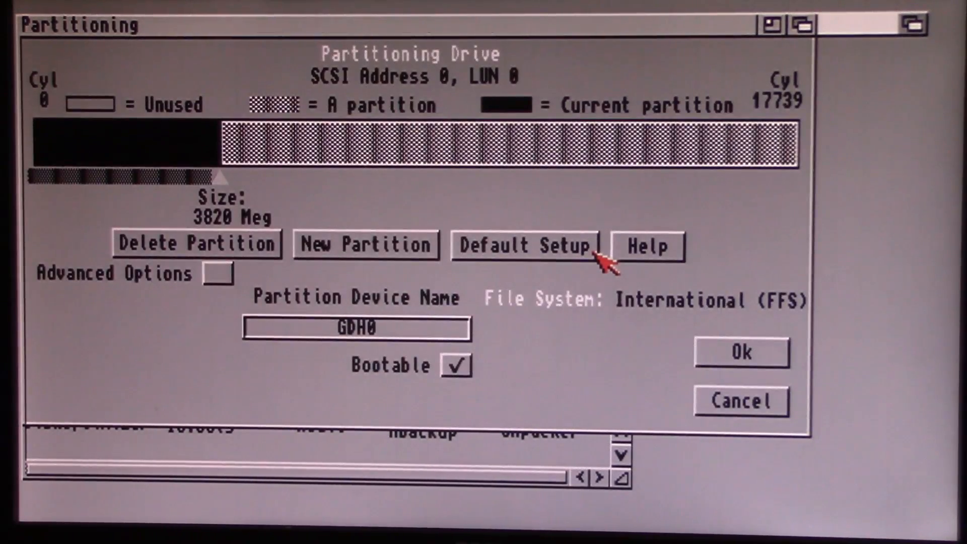
pyautogui.moveTo(234, 294)
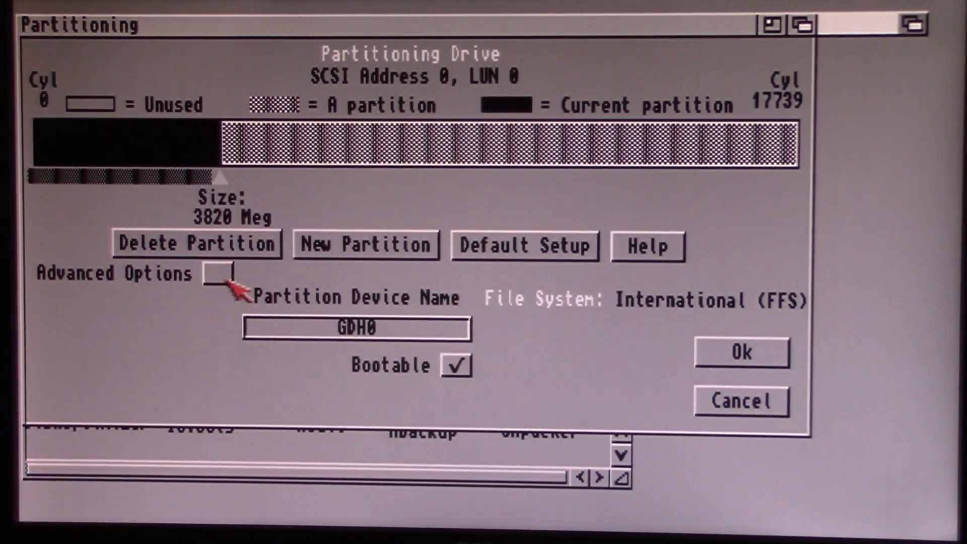
pyautogui.click(218, 272)
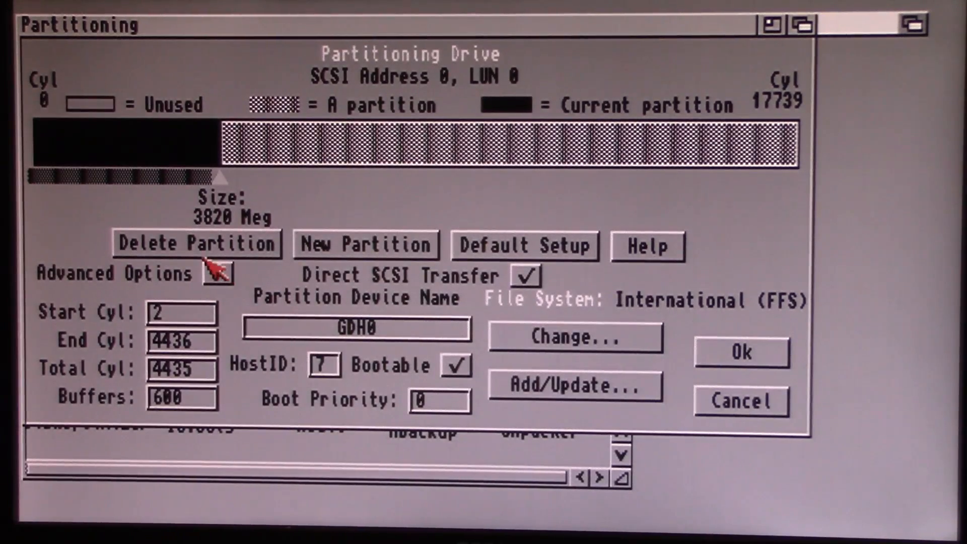
pyautogui.click(215, 273)
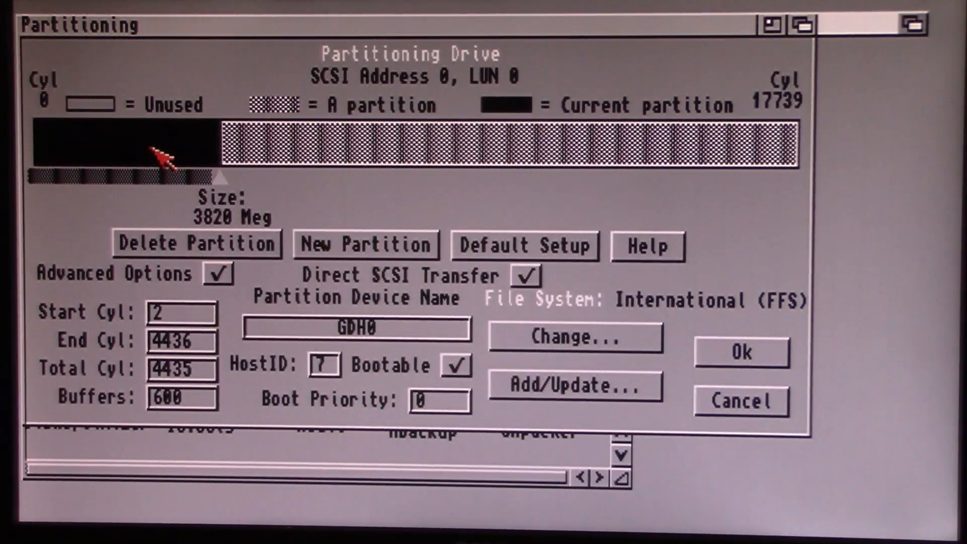
pyautogui.moveTo(185, 151)
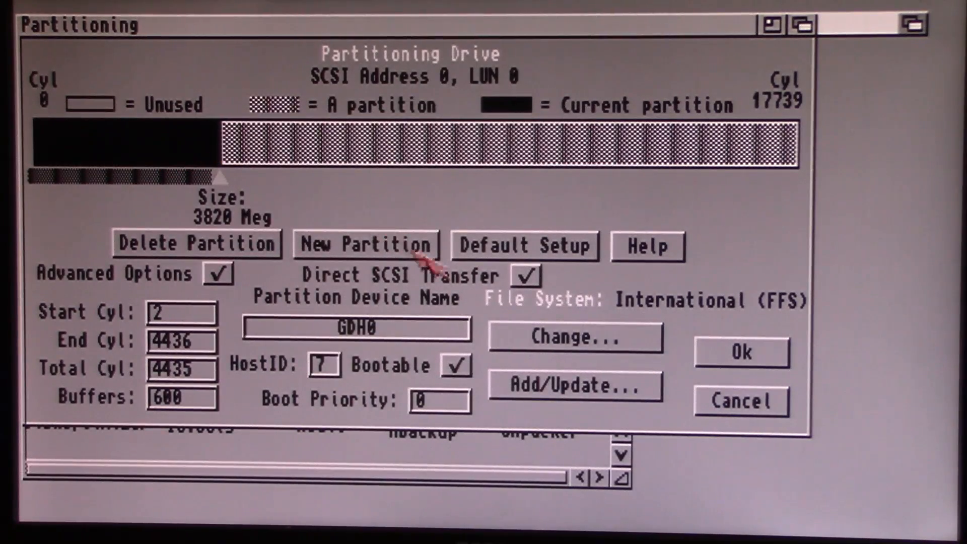
pyautogui.click(577, 385)
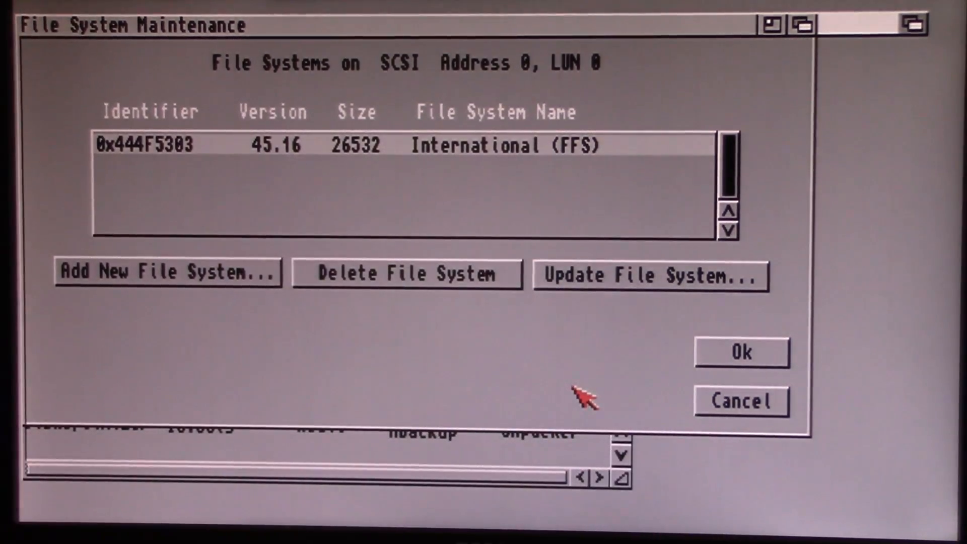
pyautogui.moveTo(615, 297)
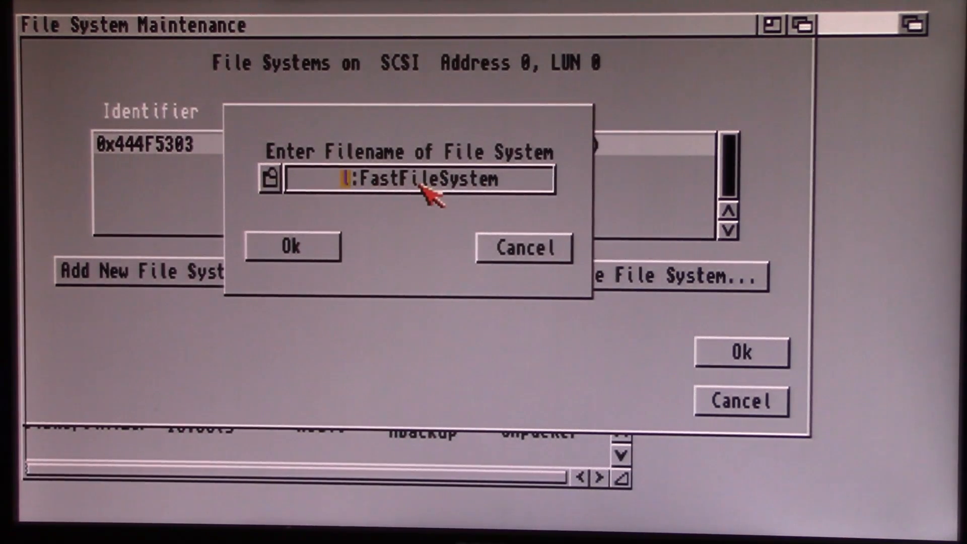
# Step: Update International (FFS) to L:FastFileSystem version 46 revision 20
pyautogui.click(292, 244)
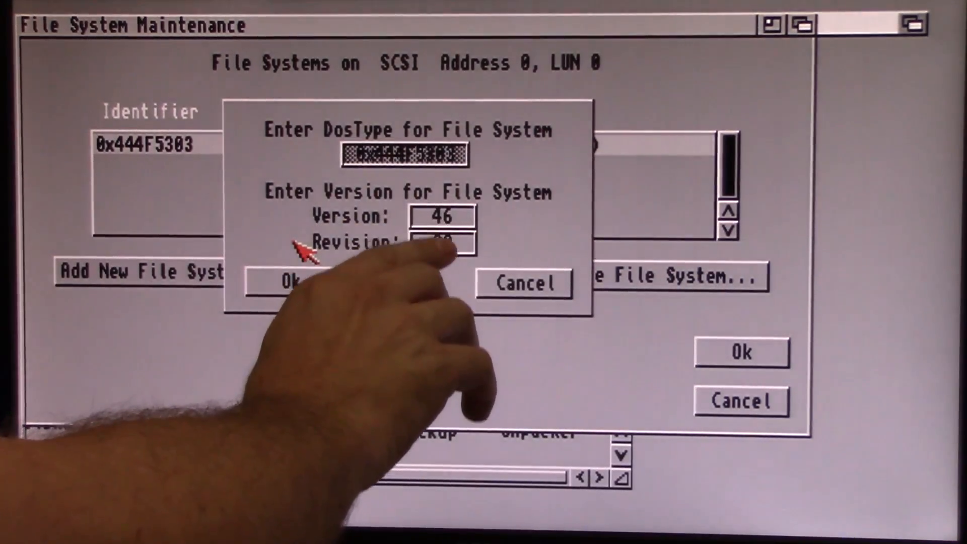
pyautogui.click(289, 281)
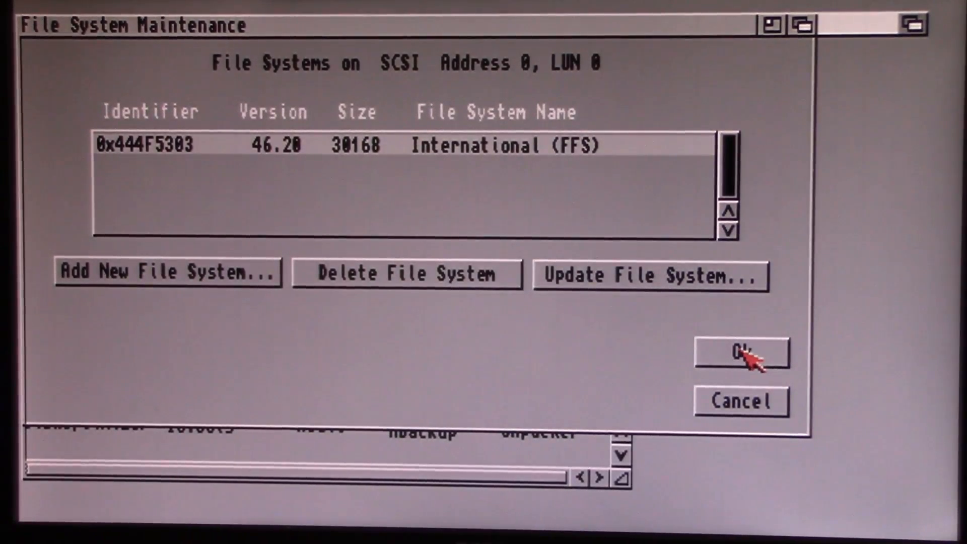
# Step: Verify GDH1 also lists FFS 46.20 and return to the drive list marked Changed
pyautogui.click(742, 357)
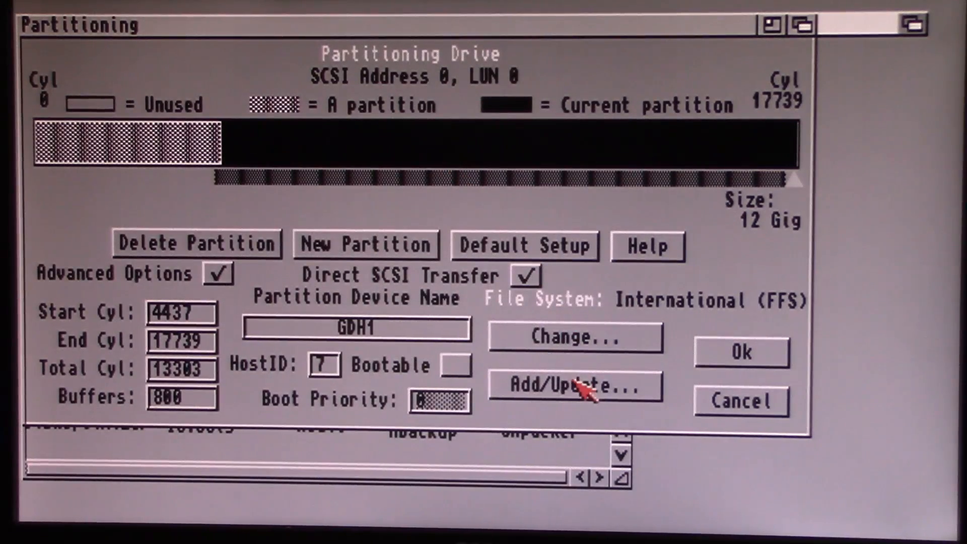
pyautogui.click(576, 385)
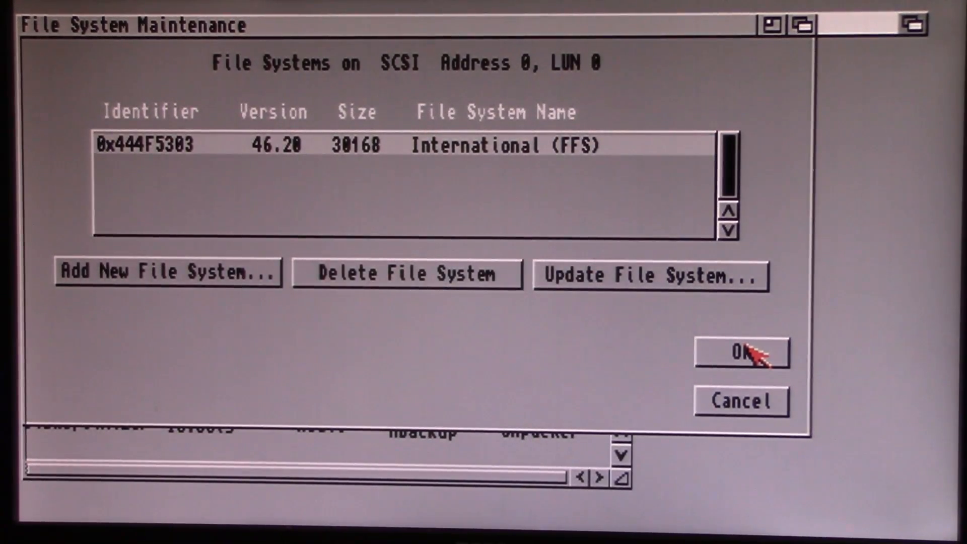
pyautogui.click(742, 354)
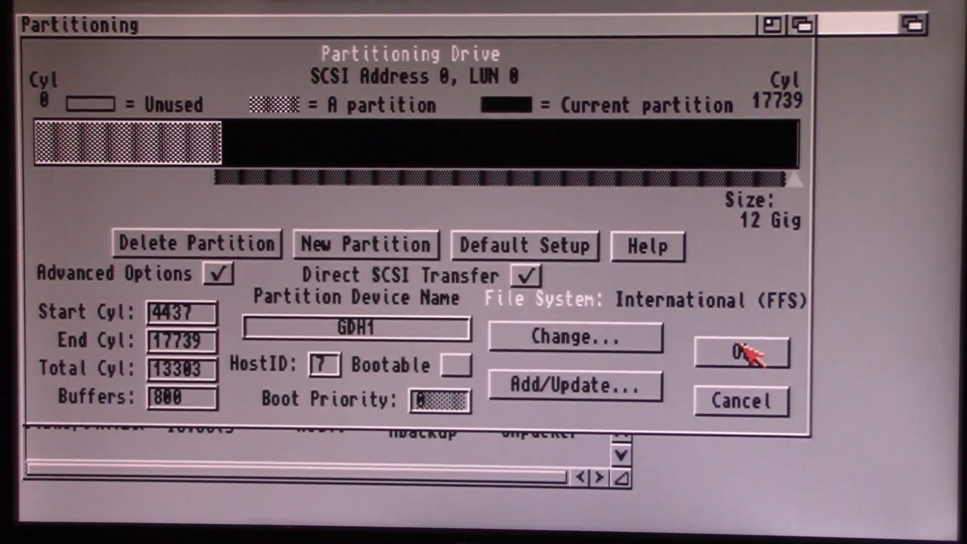
pyautogui.click(741, 354)
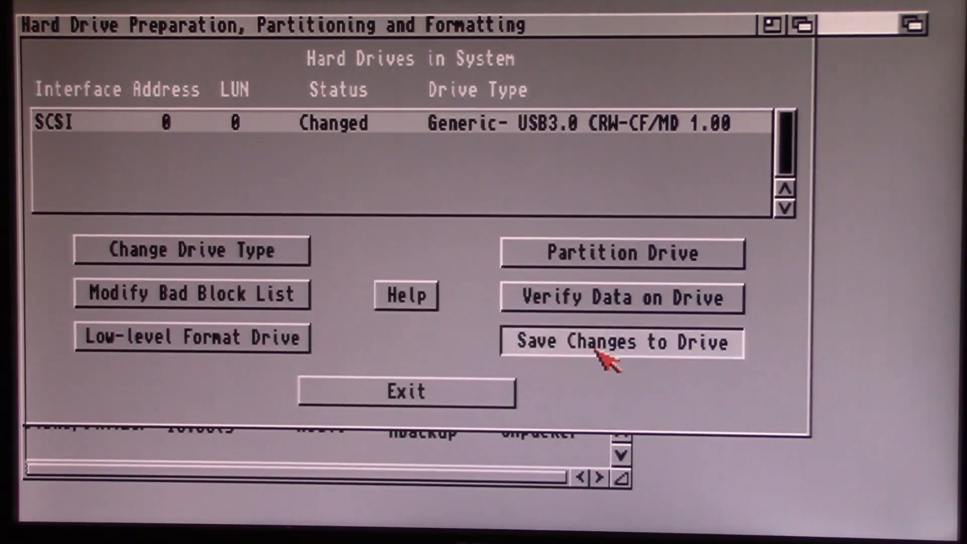
# Step: Save the file system changes to the Generic USB3.0 CRW-CF/MD drive and exit HDToolBox
pyautogui.click(620, 343)
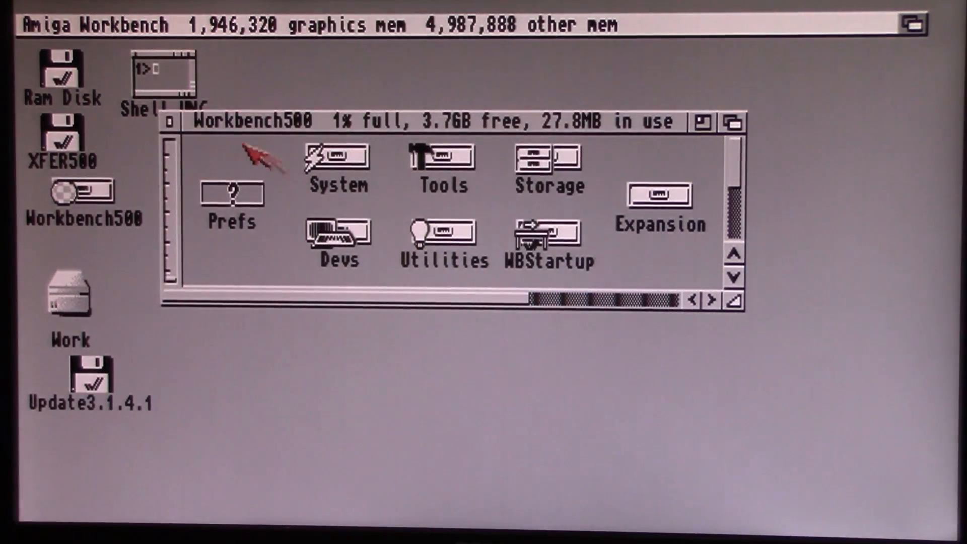
# Step: Confirm About reports Kickstart 46.143 and Workbench 45.194, then dismiss it
pyautogui.click(170, 121)
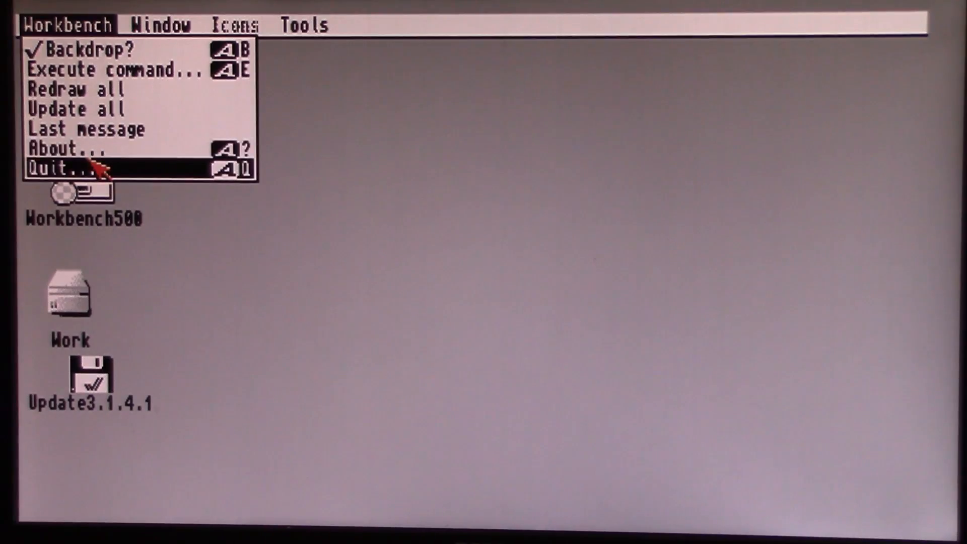
pyautogui.click(65, 150)
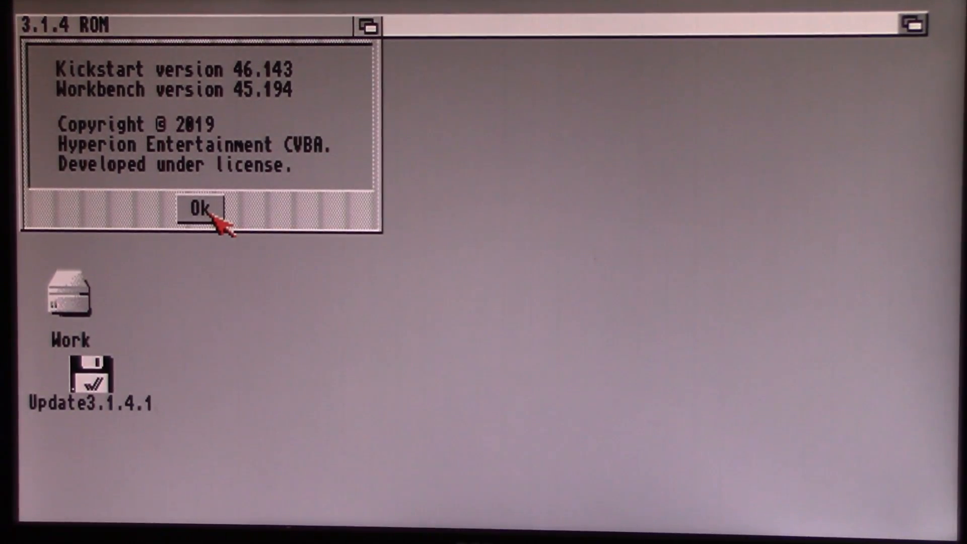
pyautogui.click(199, 210)
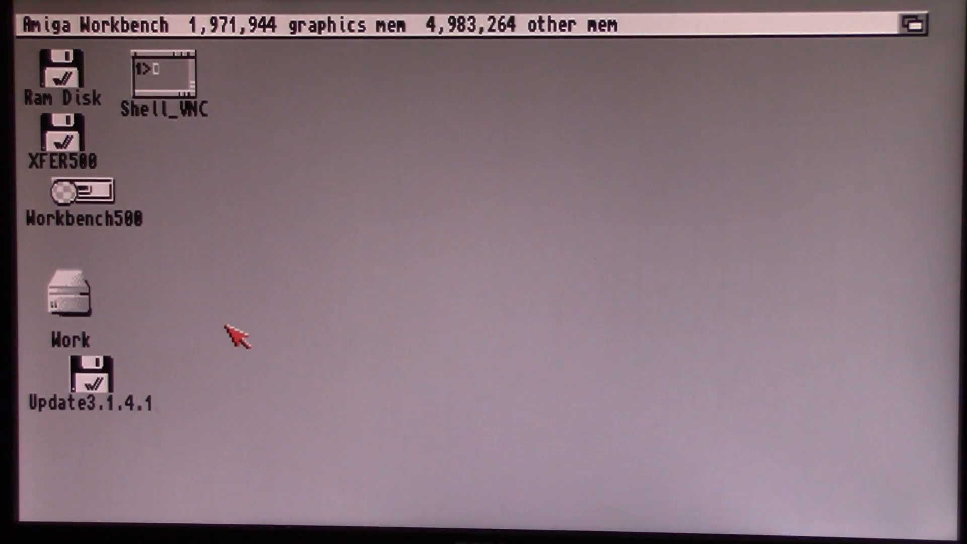